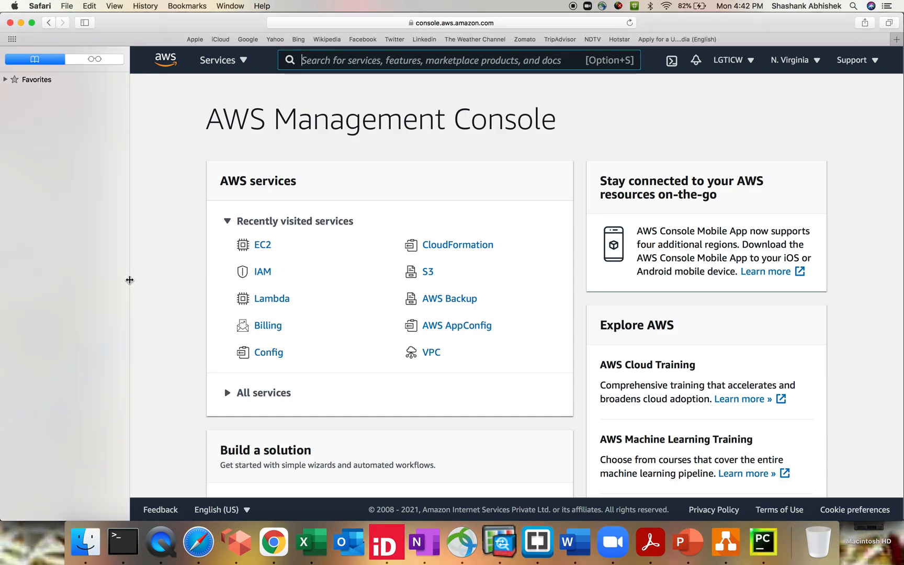
- Hide the Safari sidebar and open EC2 from Recently visited services
click(85, 23)
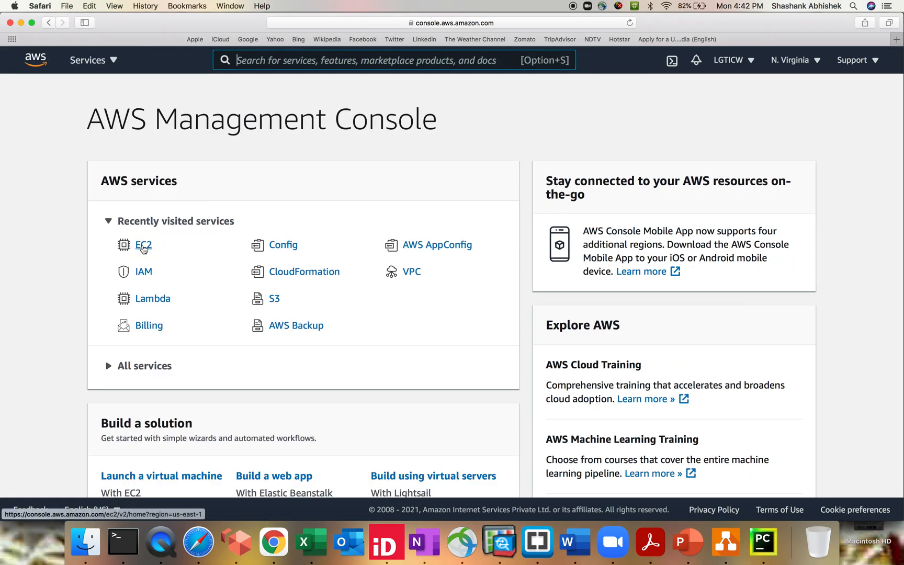
click(143, 245)
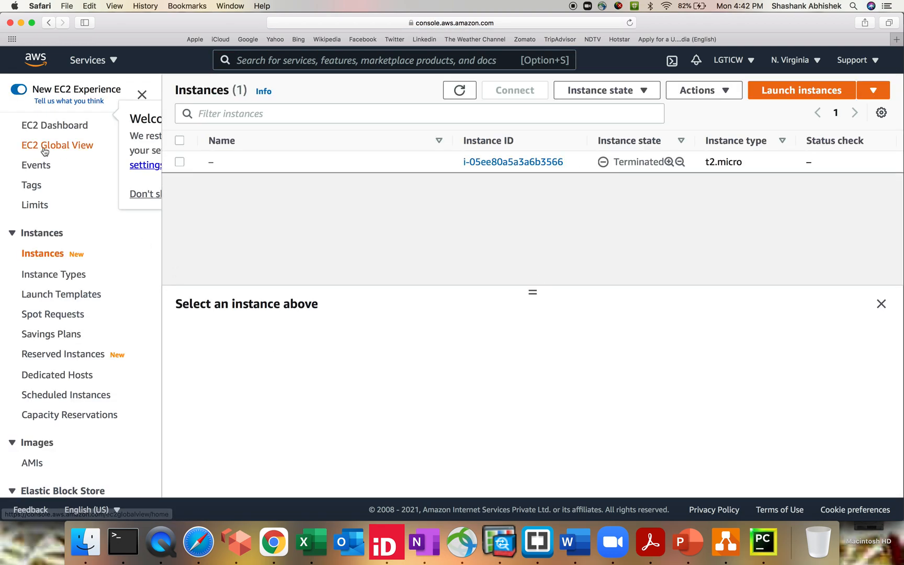
mouse_move(57, 145)
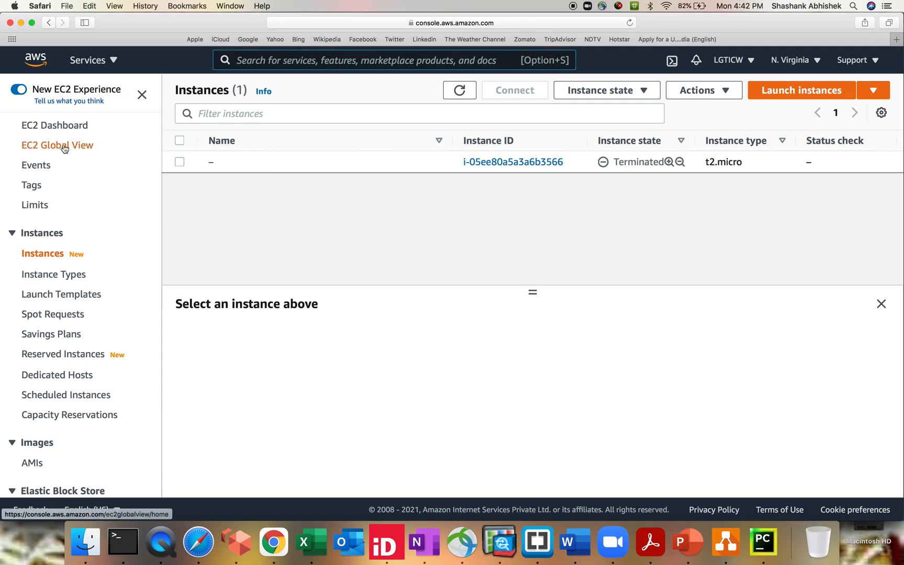
- Open EC2 Global View and review the Region explorer summary across 17 enabled Regions
click(57, 145)
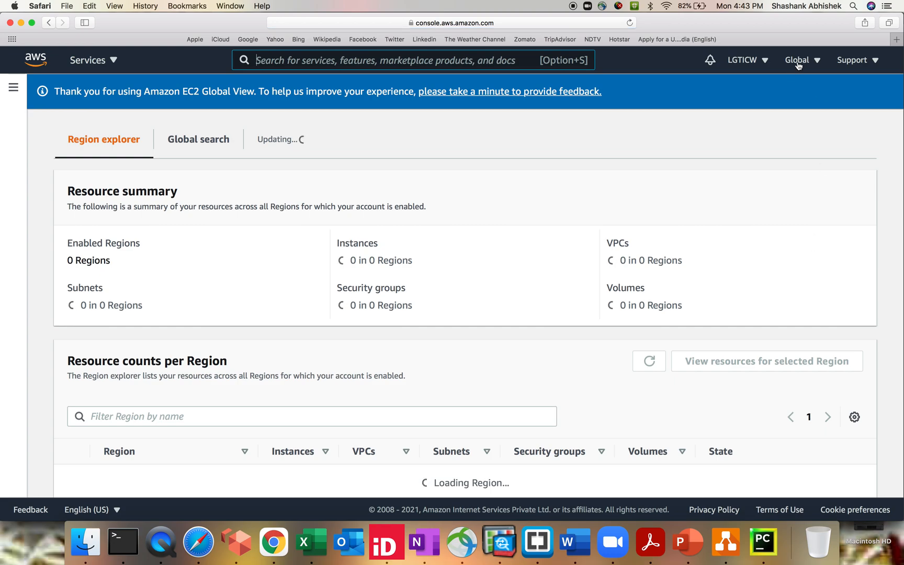
click(798, 60)
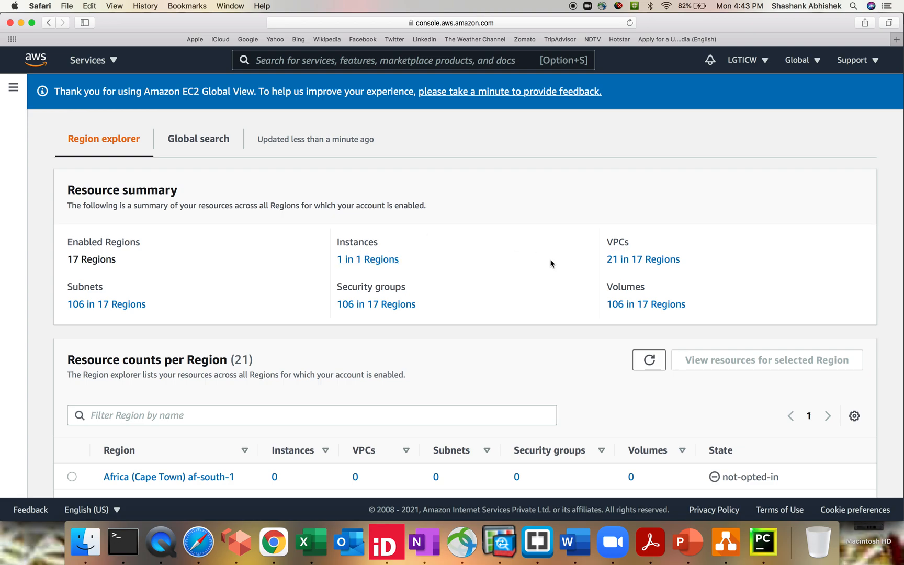
mouse_move(374, 281)
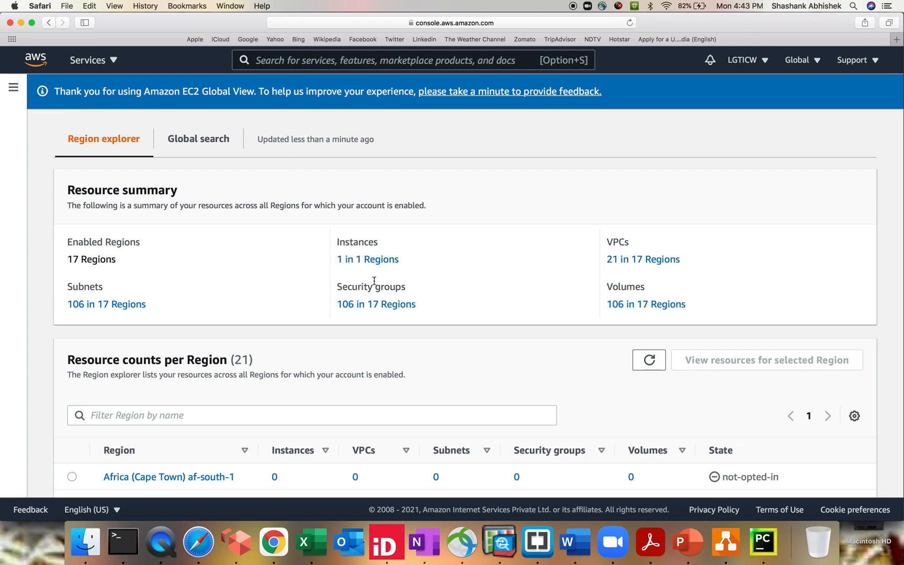
mouse_move(607, 290)
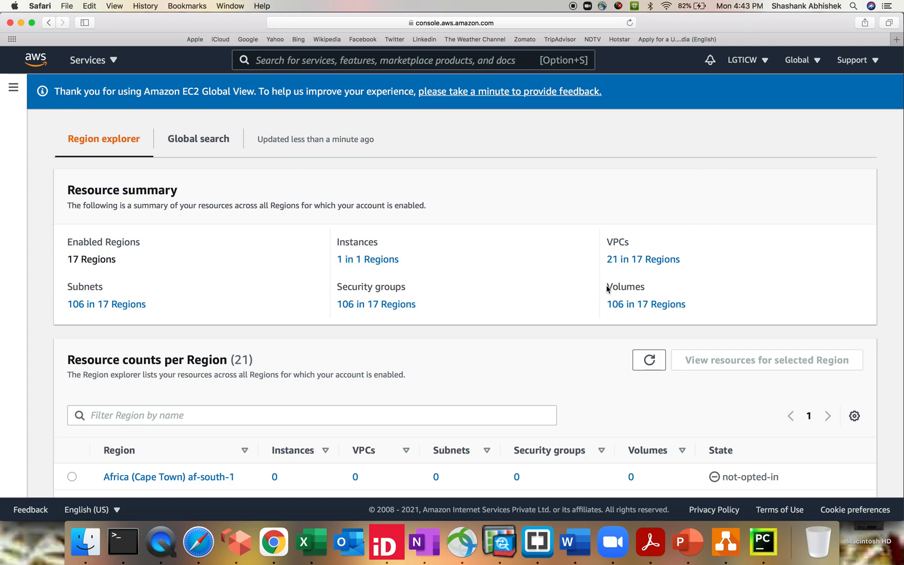
mouse_move(345, 299)
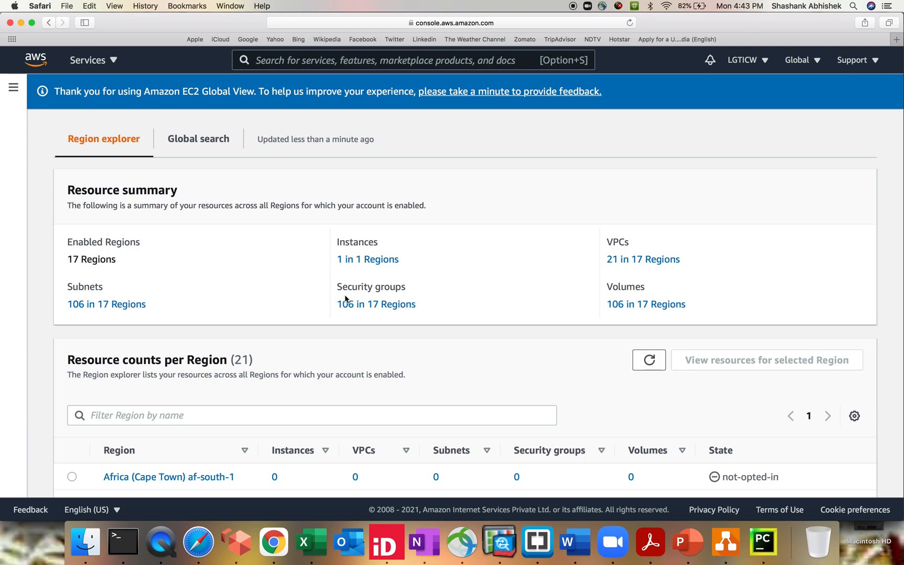
mouse_move(288, 237)
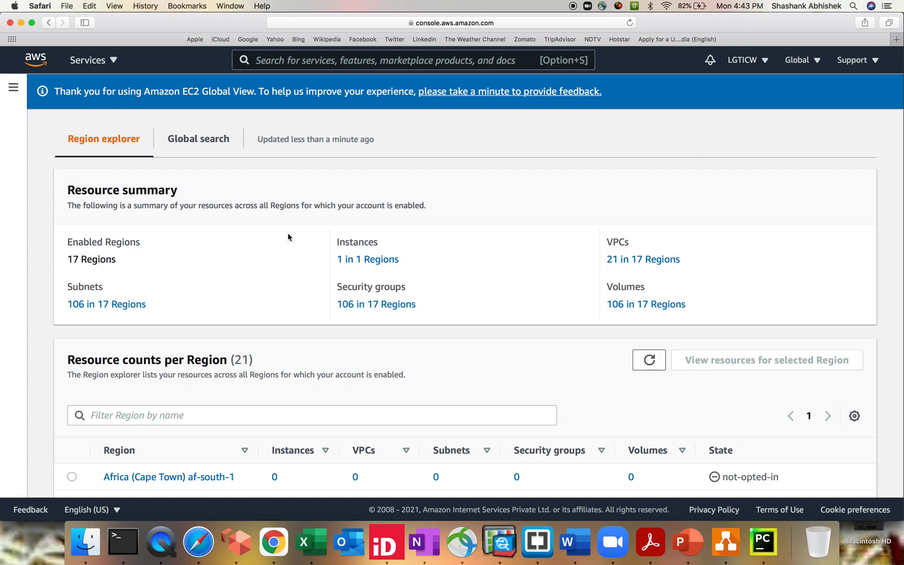
mouse_move(315, 268)
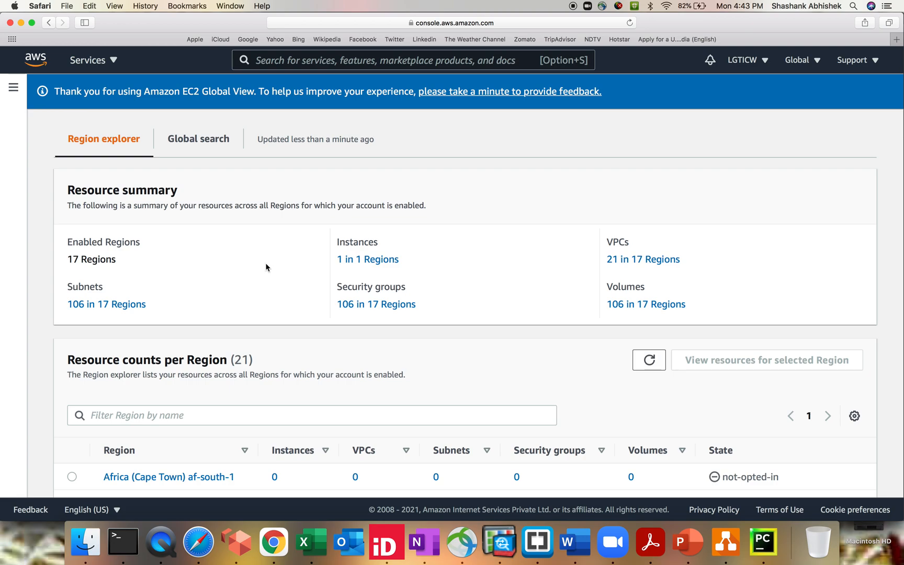
mouse_move(410, 262)
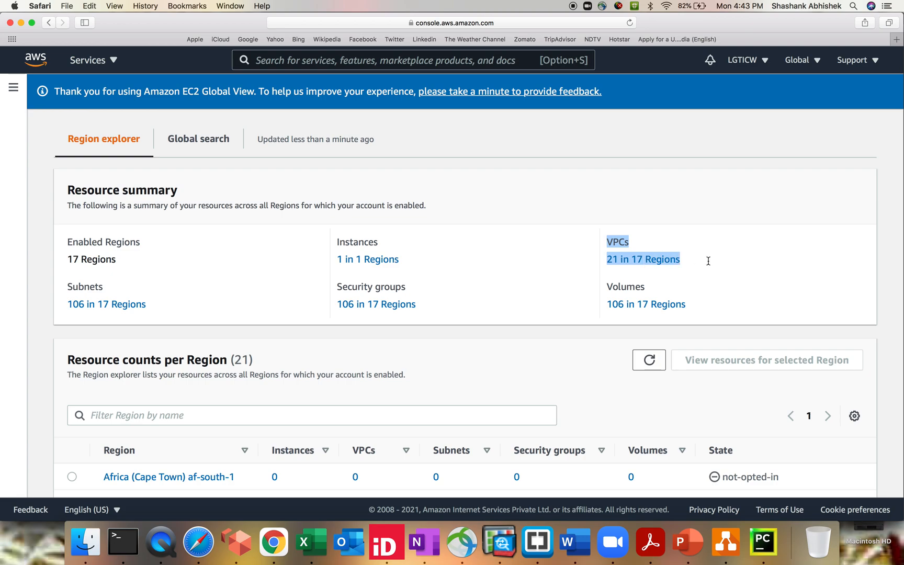
click(708, 261)
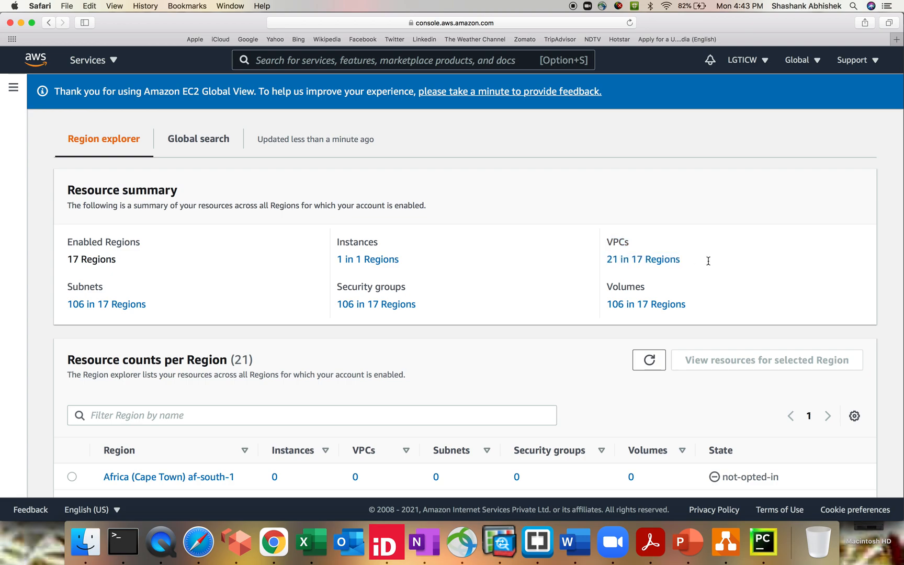
mouse_move(594, 313)
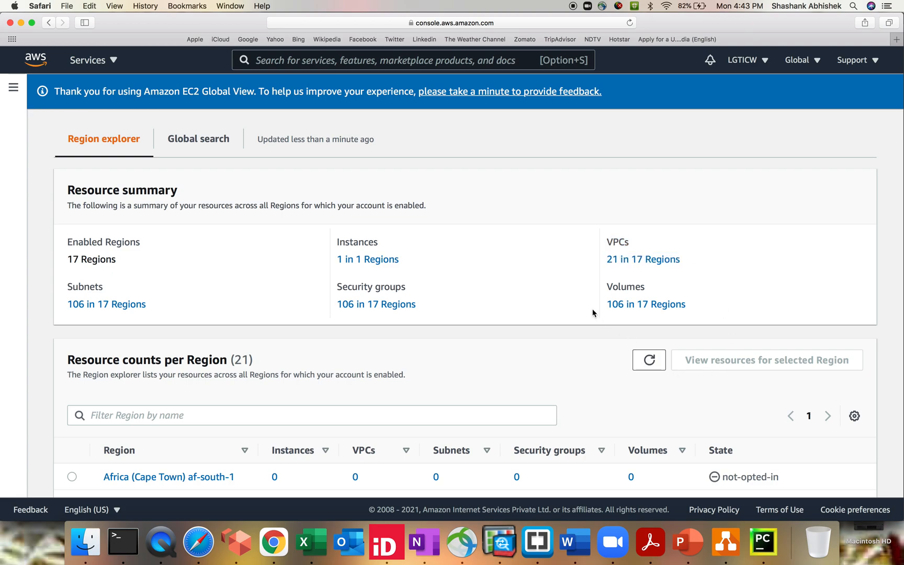
mouse_move(322, 340)
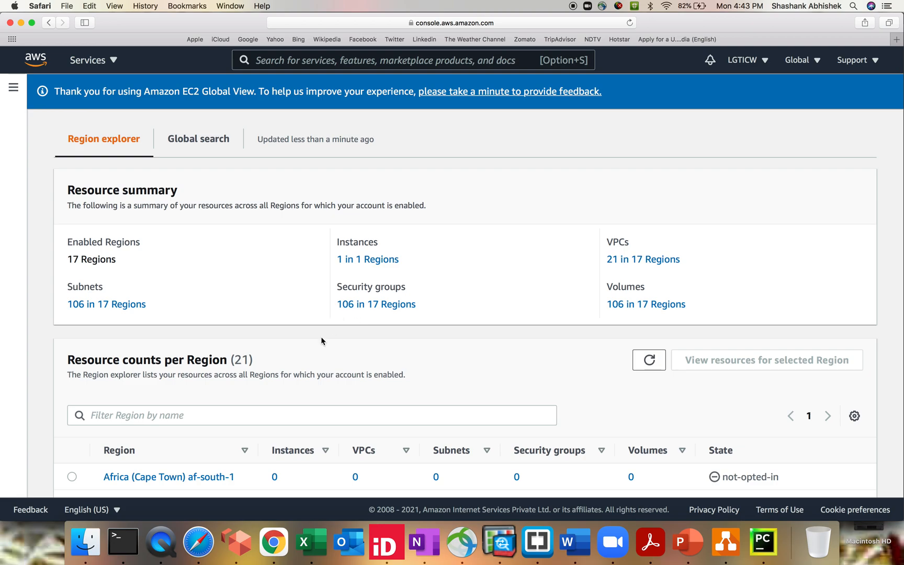
mouse_move(261, 326)
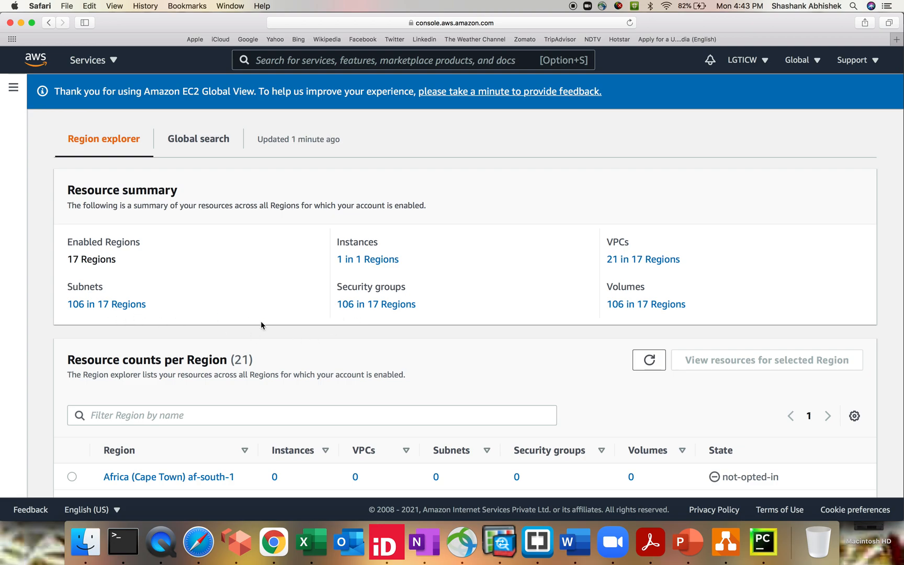
scroll(down, 3)
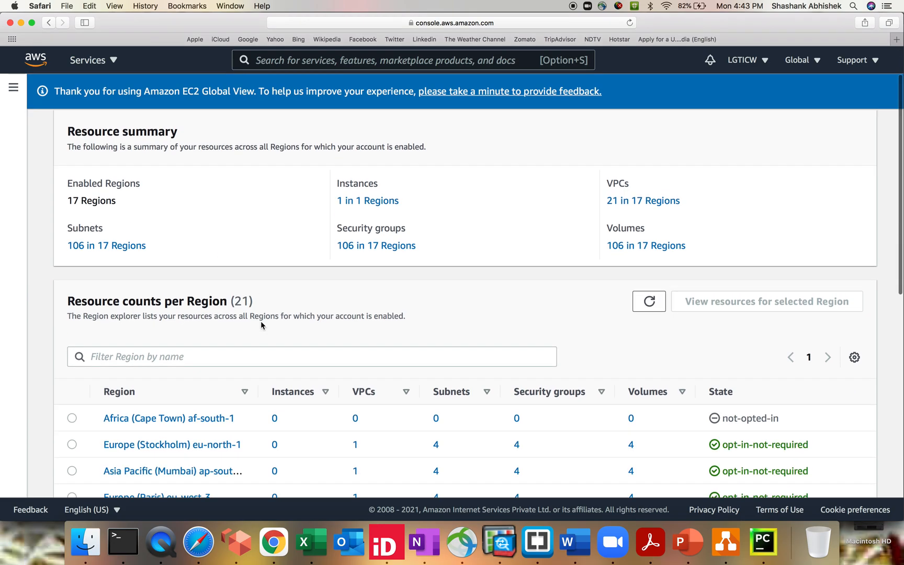
scroll(down, 3)
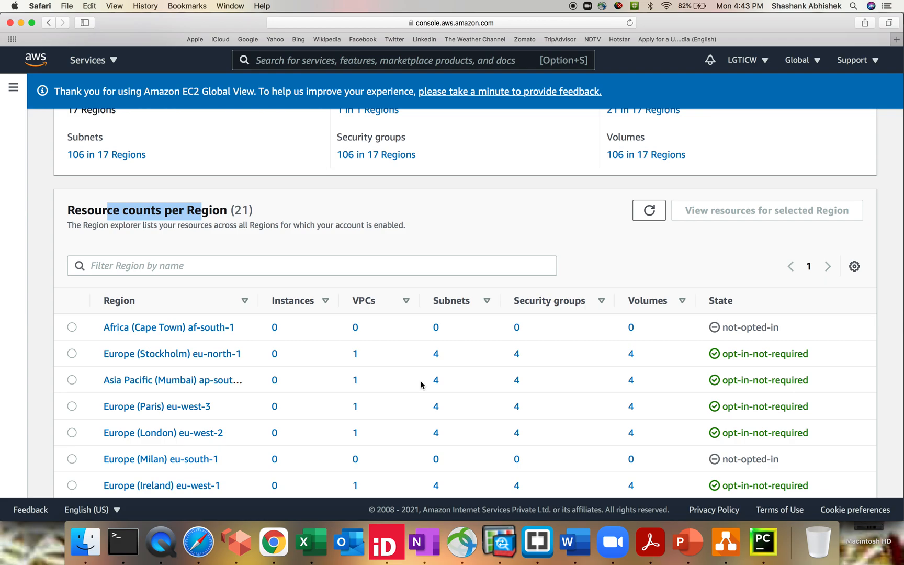
mouse_move(89, 335)
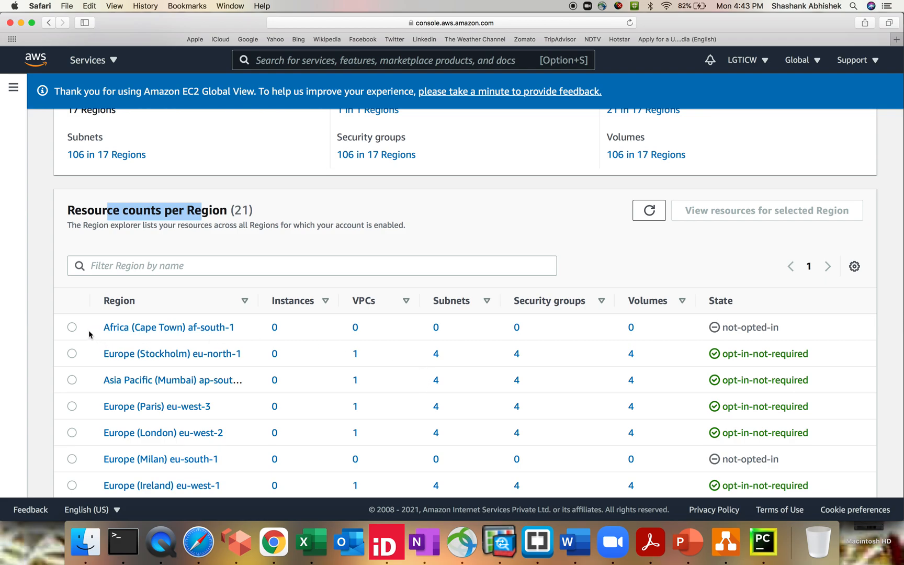
mouse_move(775, 357)
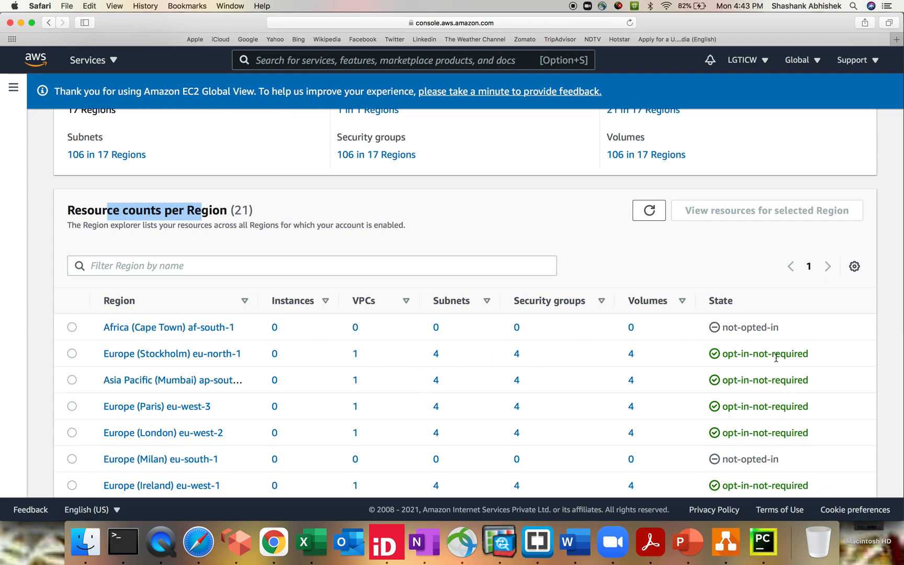
click(72, 327)
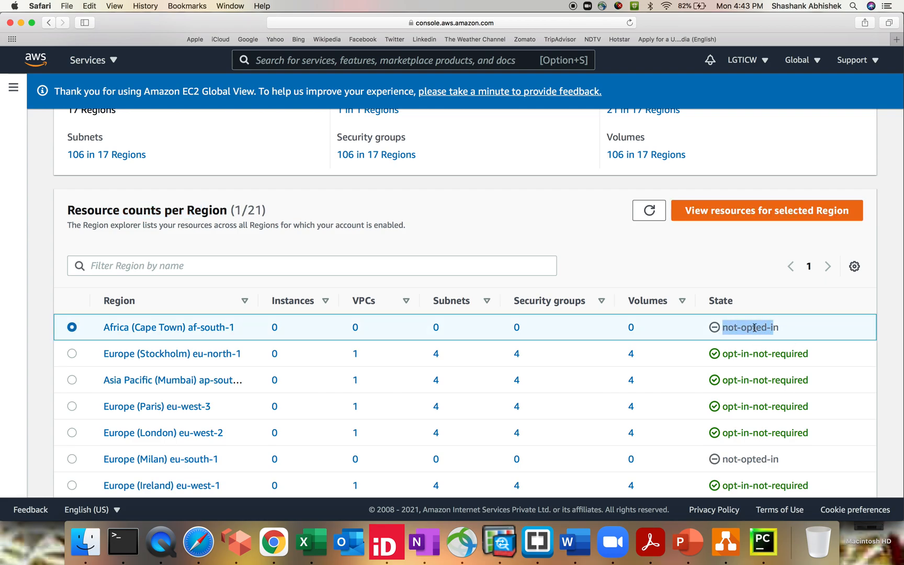
scroll(down, 3)
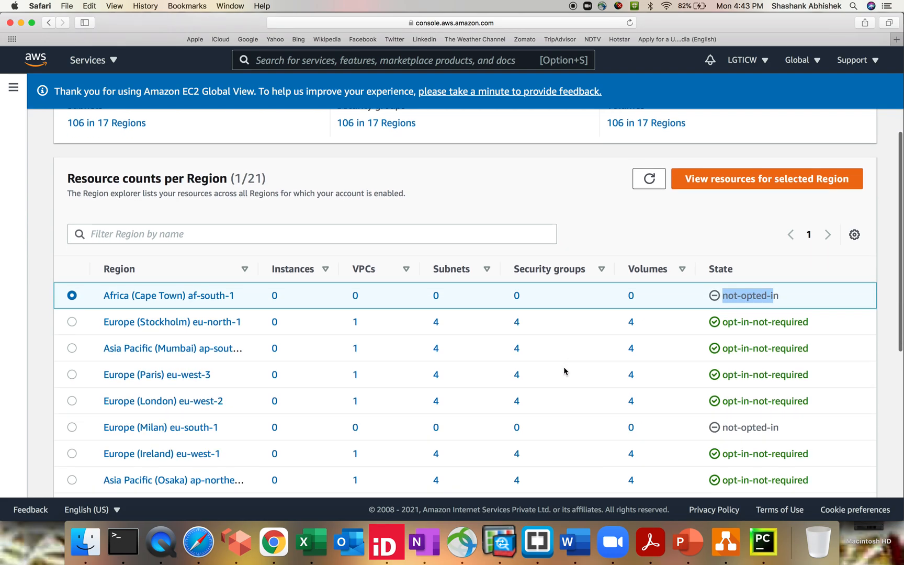
mouse_move(168, 295)
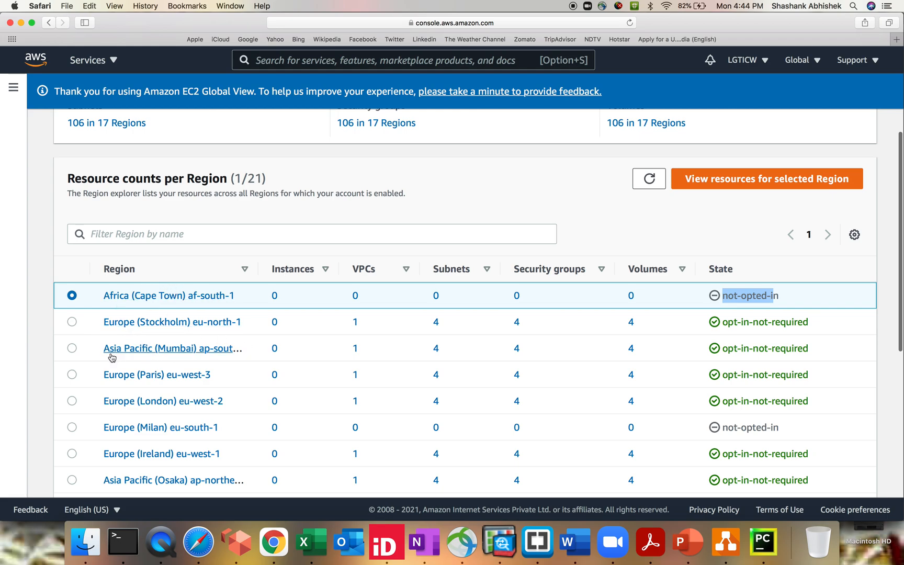
scroll(down, 3)
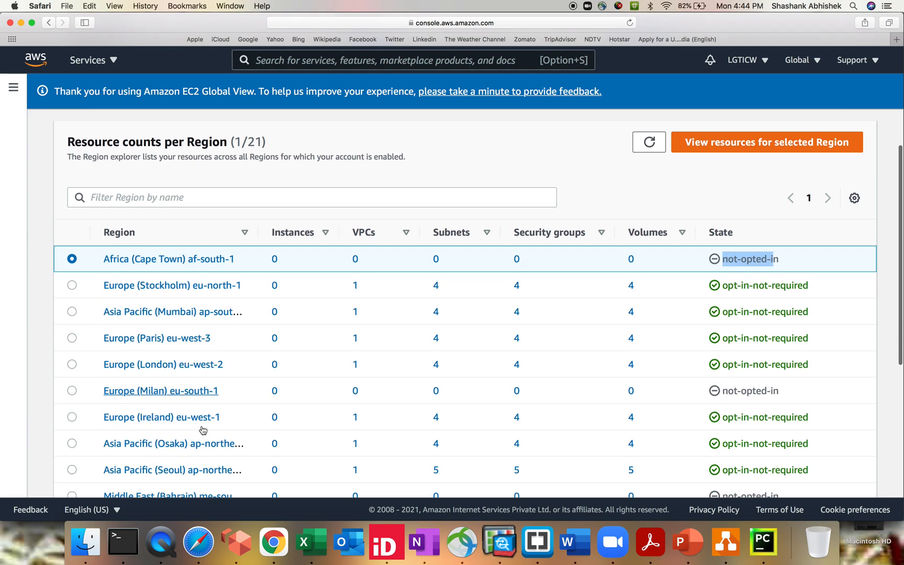
scroll(down, 3)
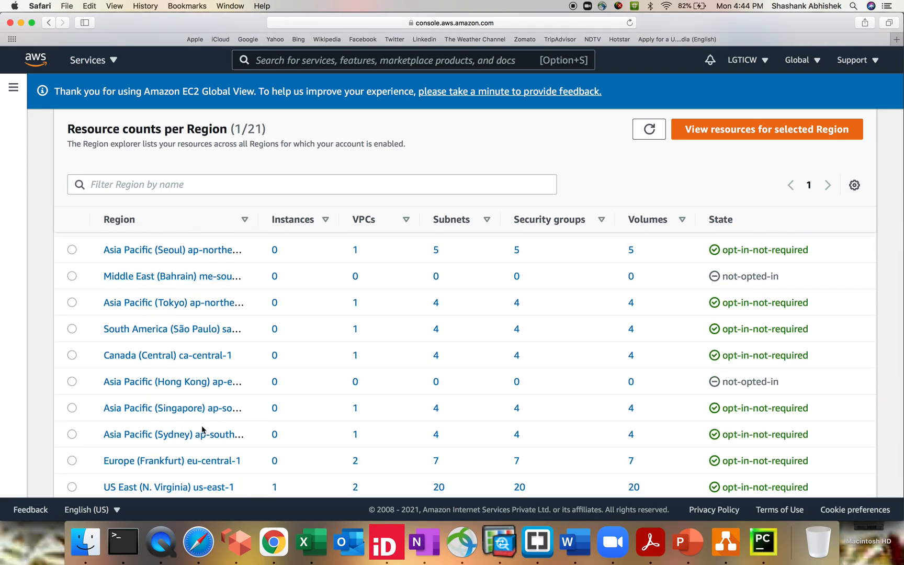
mouse_move(201, 434)
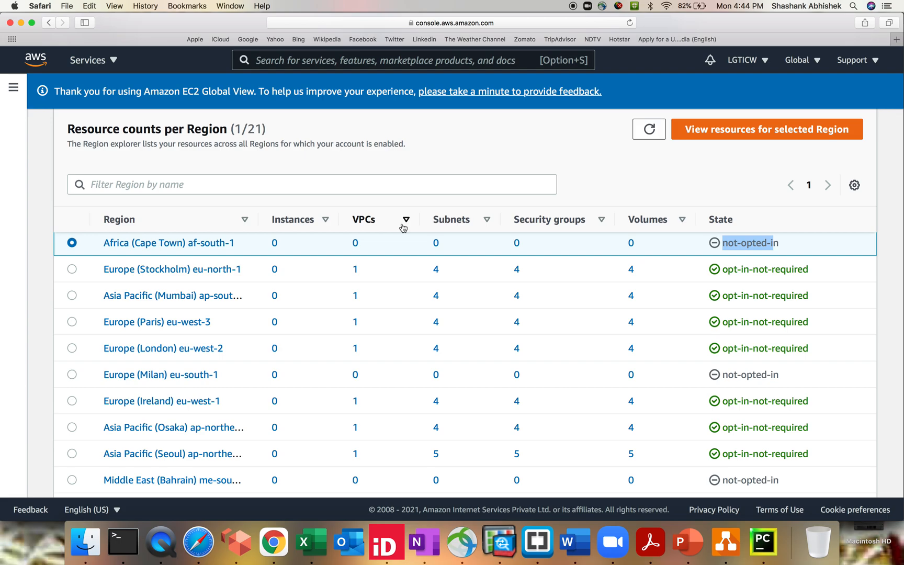
scroll(up, 3)
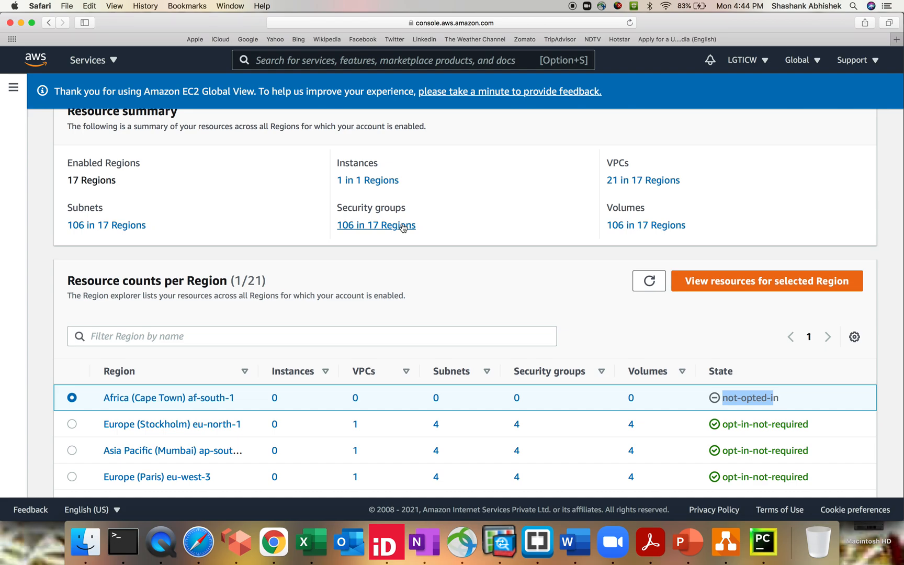
mouse_move(402, 252)
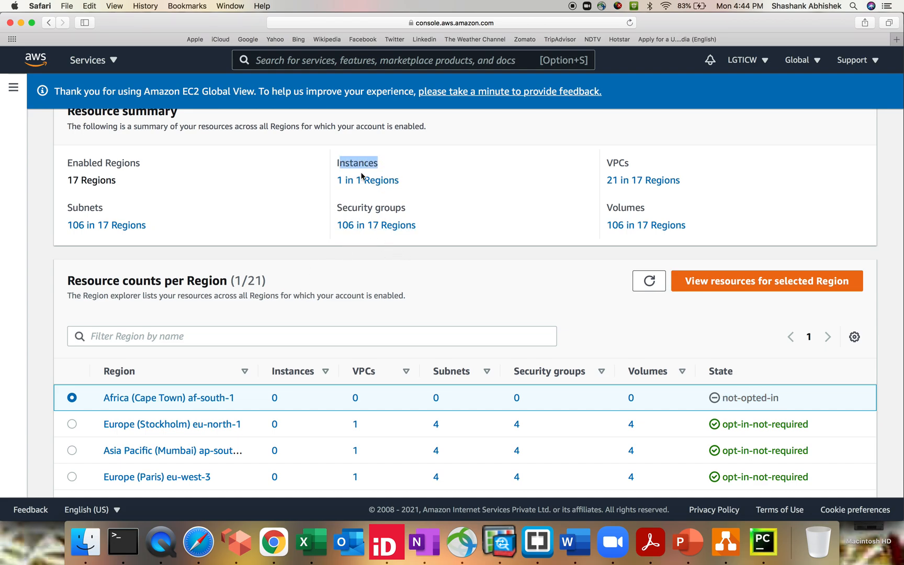
- Search all Regions for instances and inspect terminated instance i-05ee80a5a3a6b3566 in us-east-1
click(357, 164)
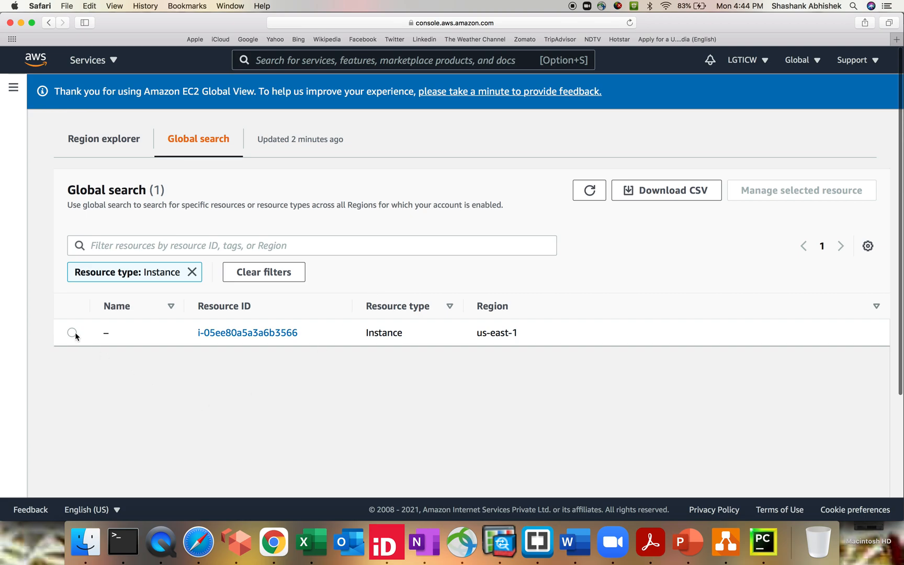
click(71, 333)
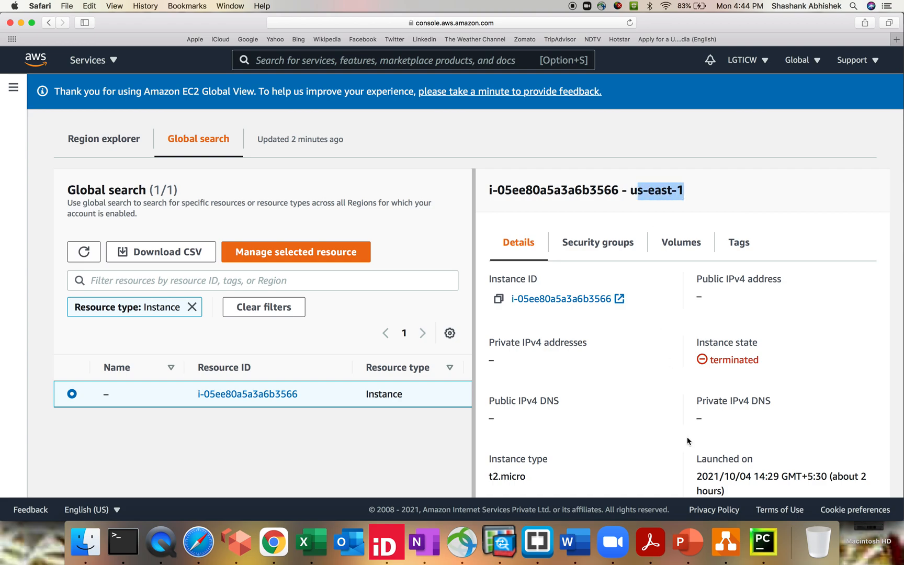
scroll(down, 3)
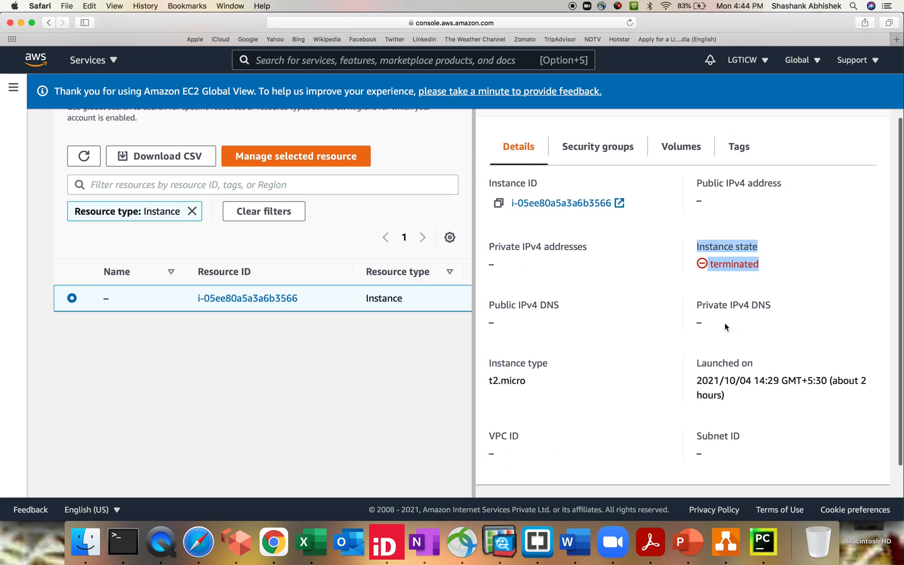
scroll(down, 3)
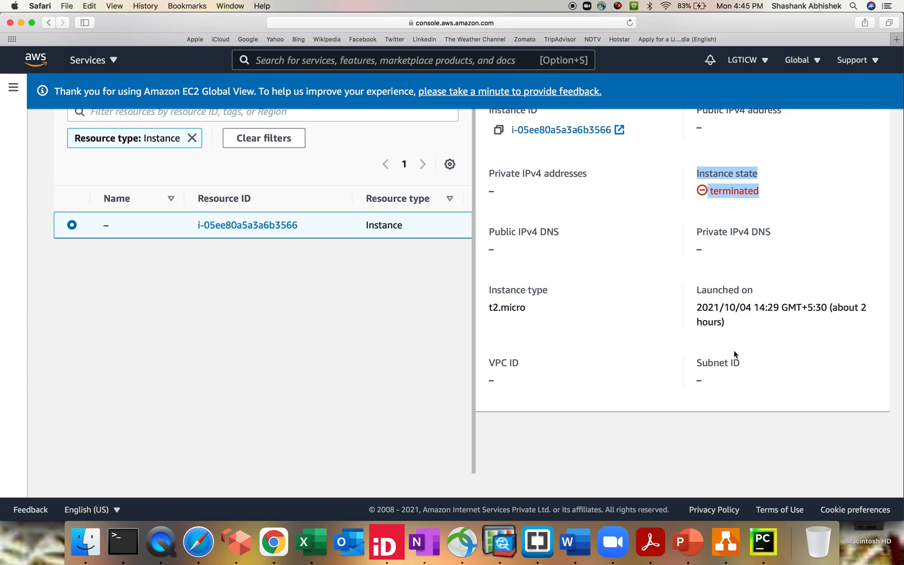
scroll(up, 3)
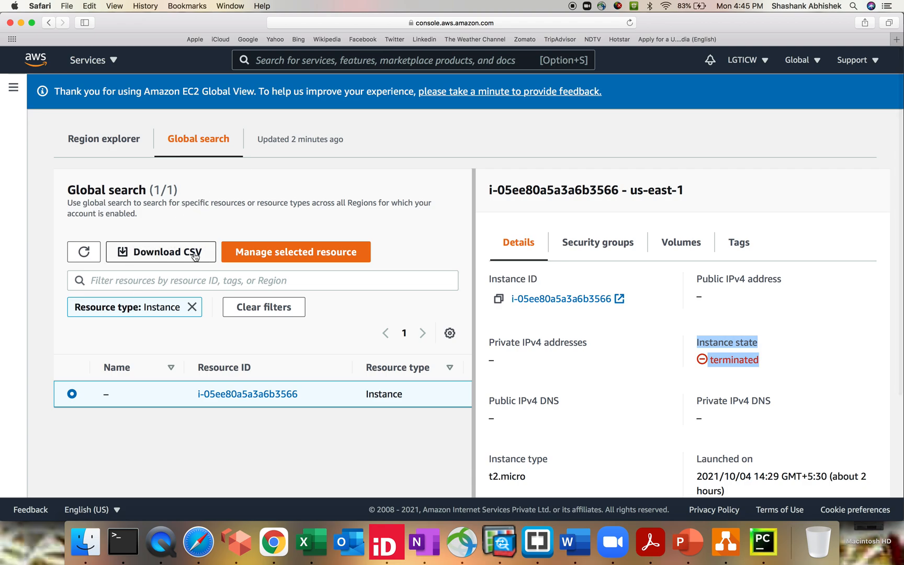
- Clear the instance filter and inspect each myVPC, ending on eu-central-1's CIDR 10.3.0.0/16
click(193, 307)
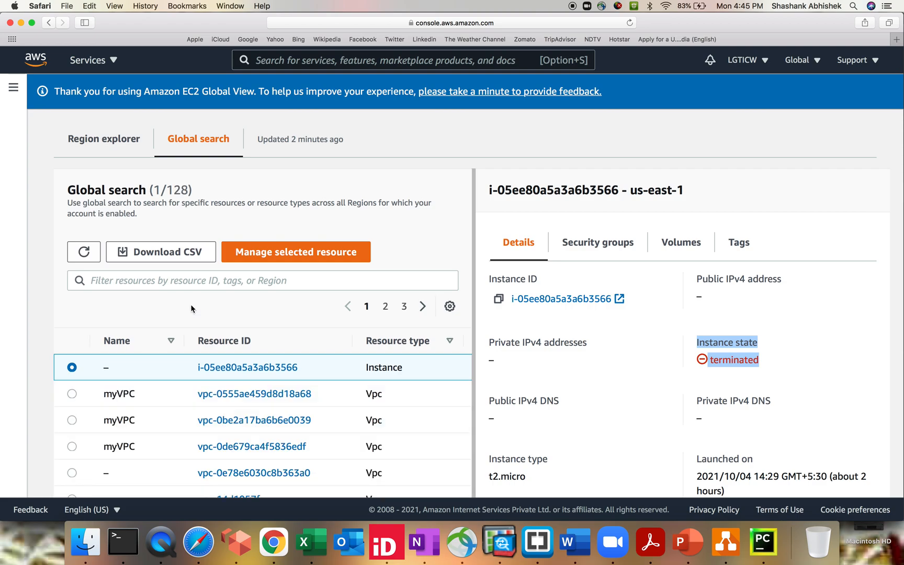
mouse_move(74, 407)
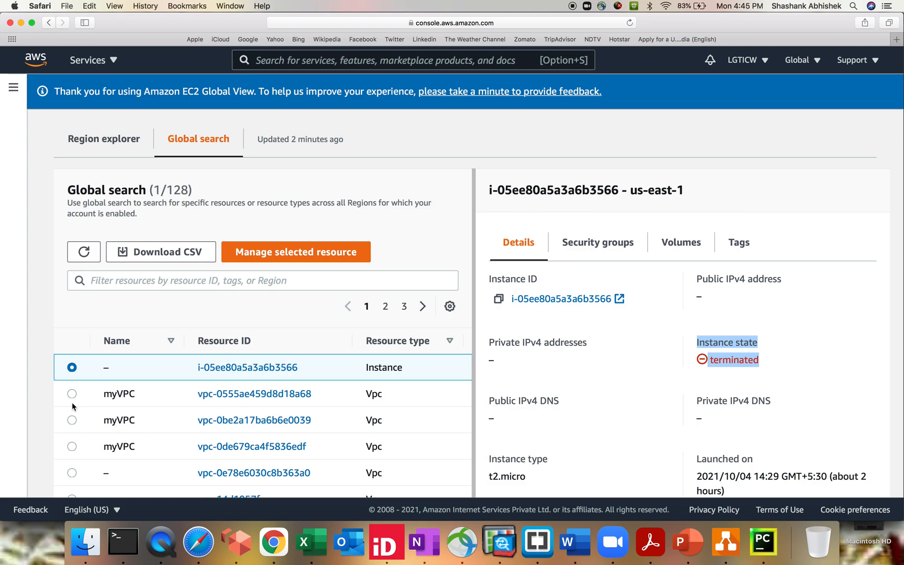
click(72, 394)
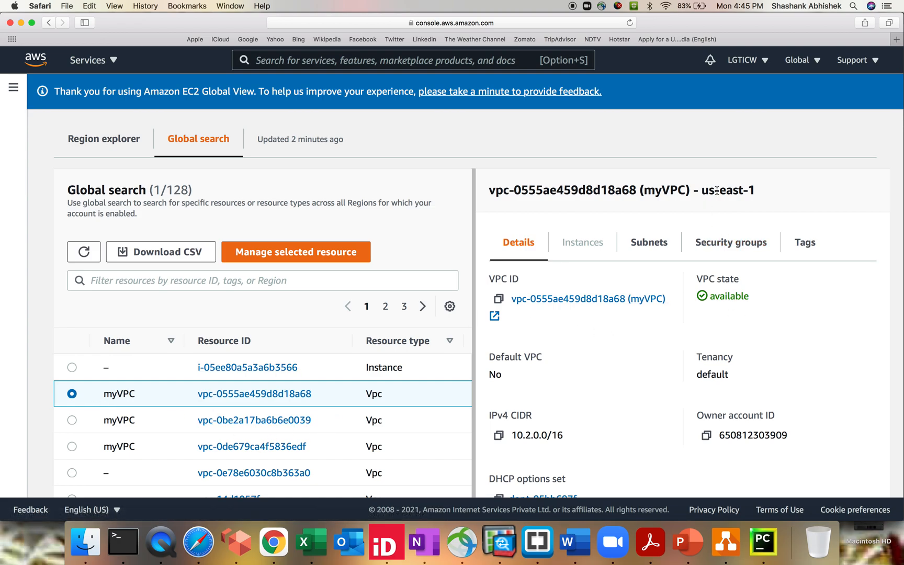
click(72, 420)
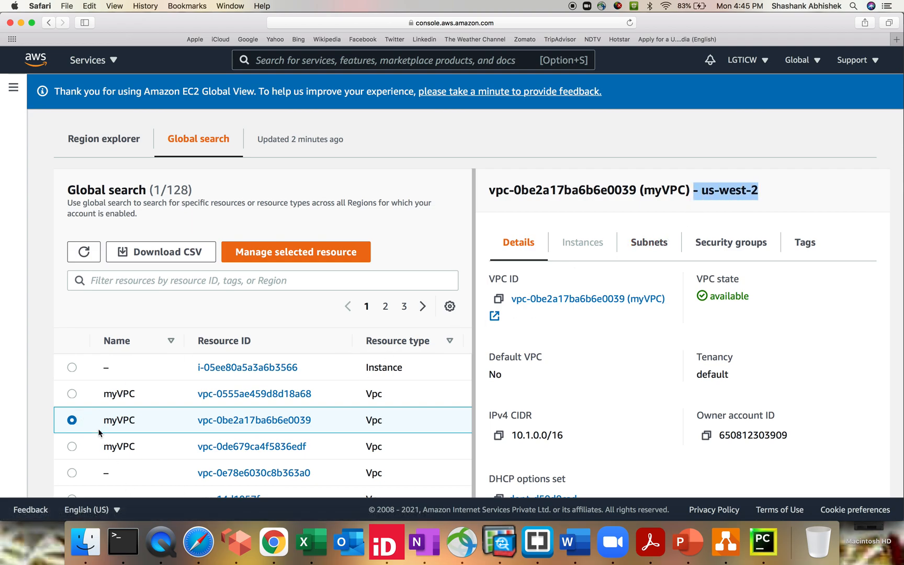
click(71, 446)
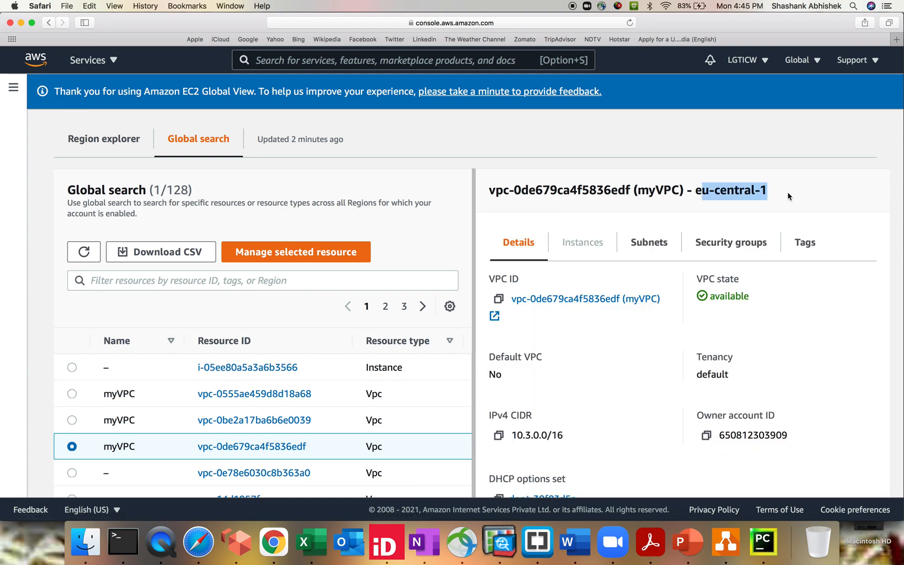
scroll(down, 3)
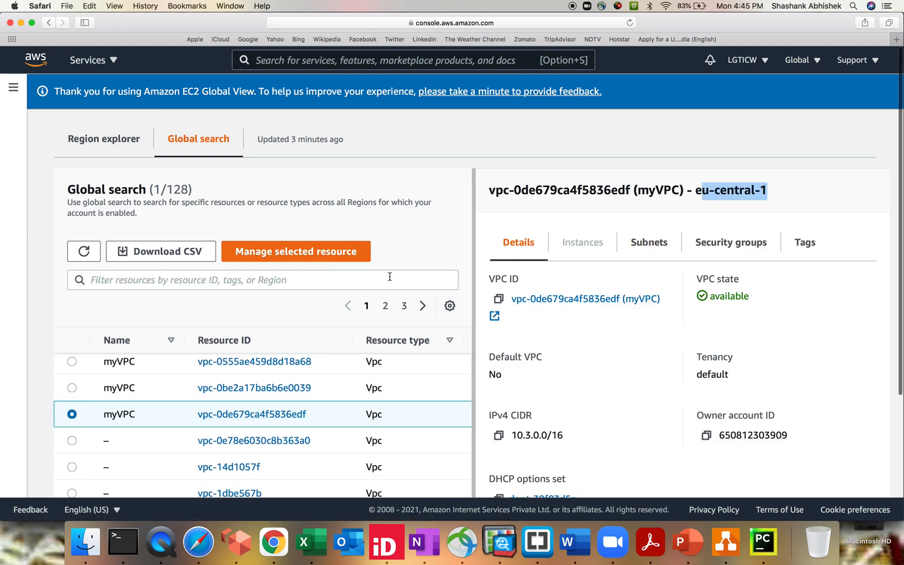
scroll(down, 3)
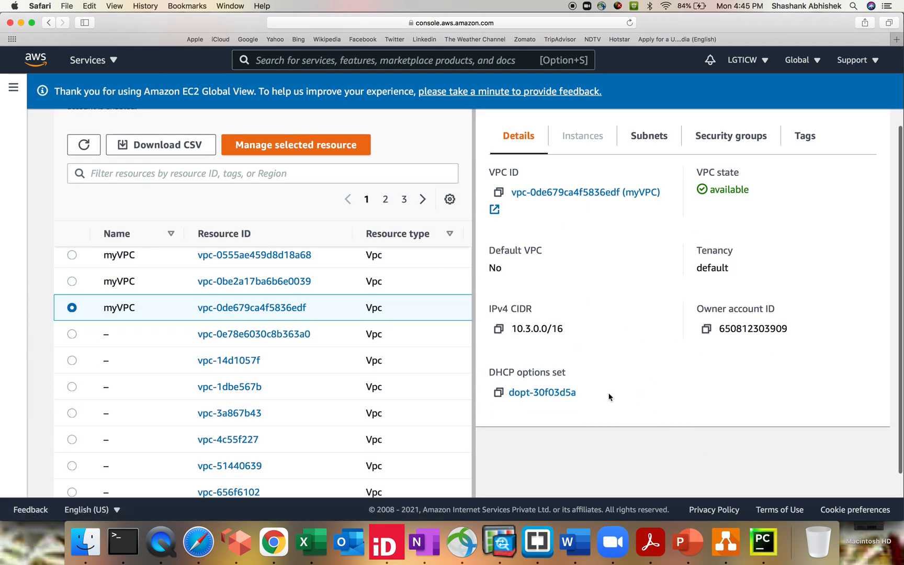
double_click(542, 392)
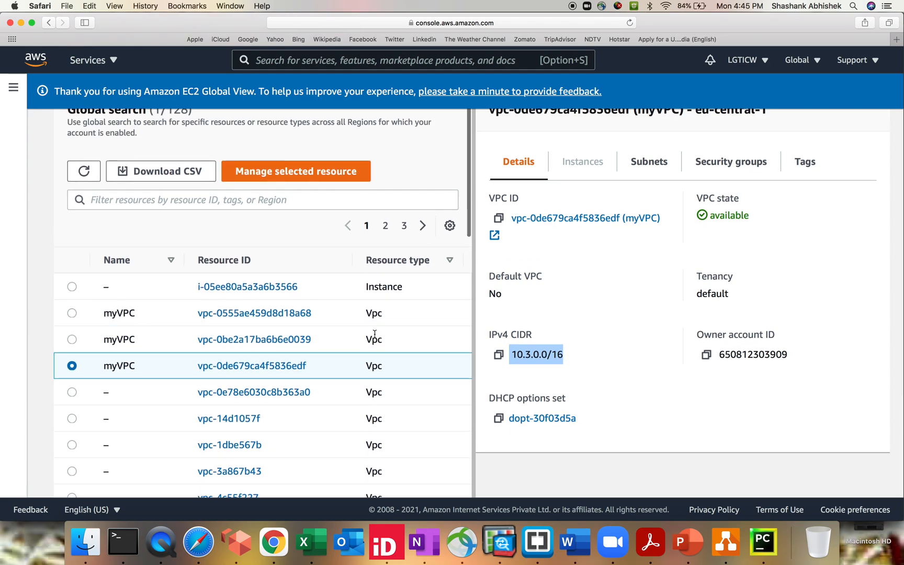
- View the eu-central-1 myVPC's security groups, toggle Region explorer and Global search, then go home
scroll(up, 3)
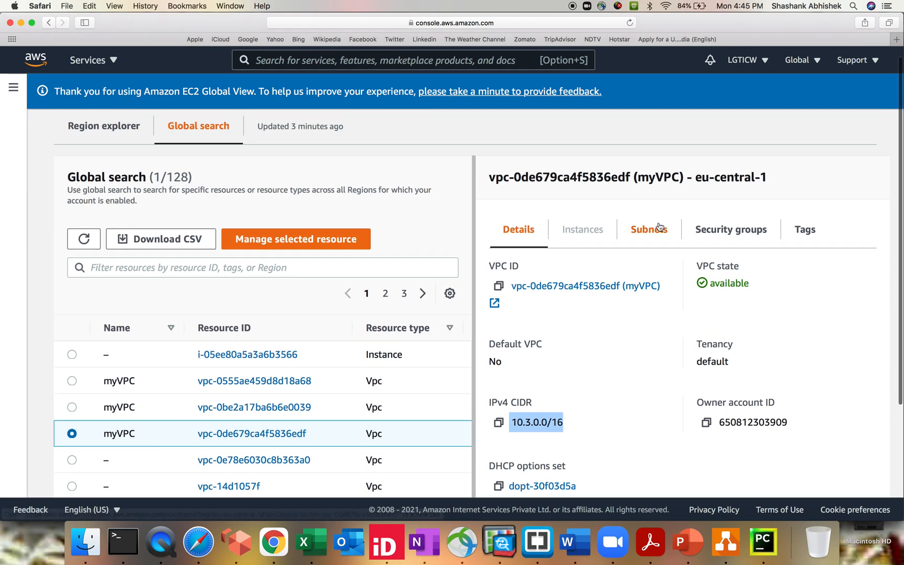
click(731, 229)
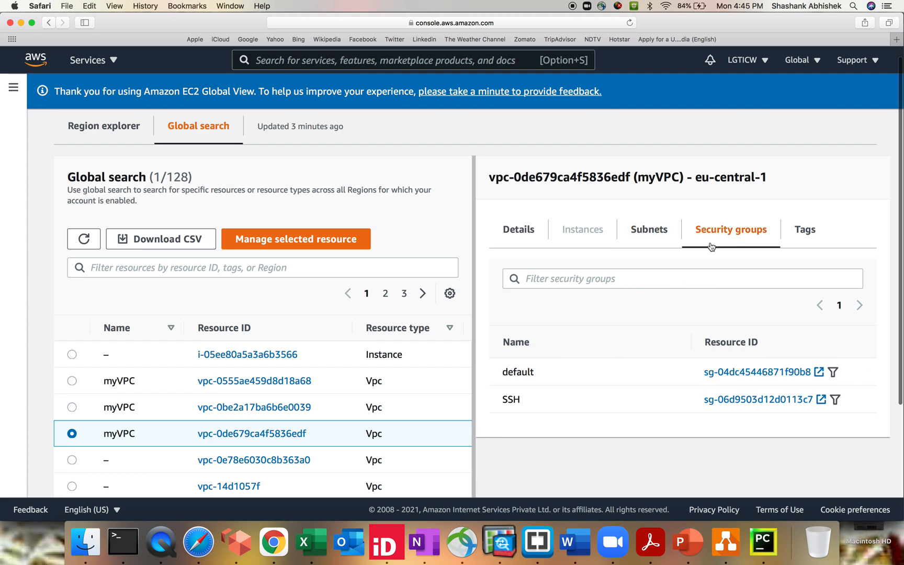
mouse_move(704, 325)
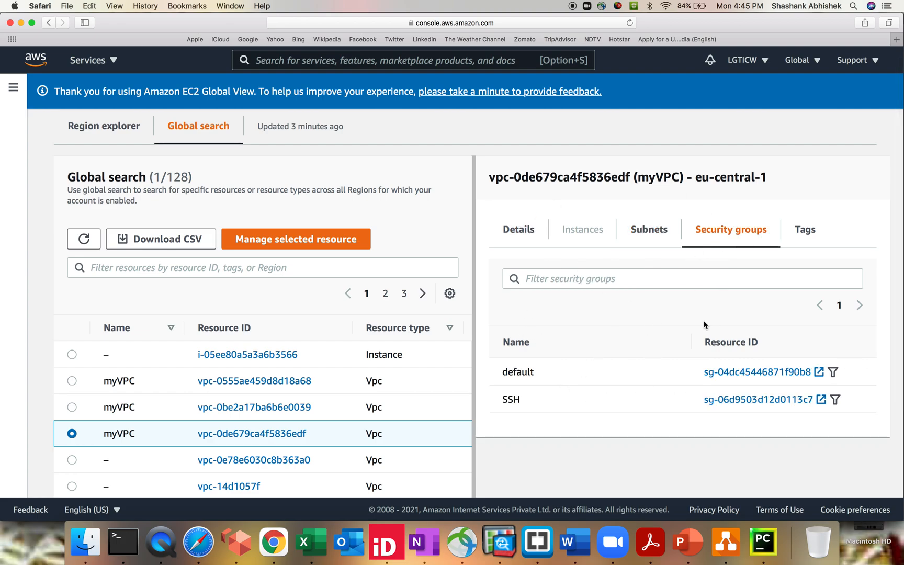
click(104, 126)
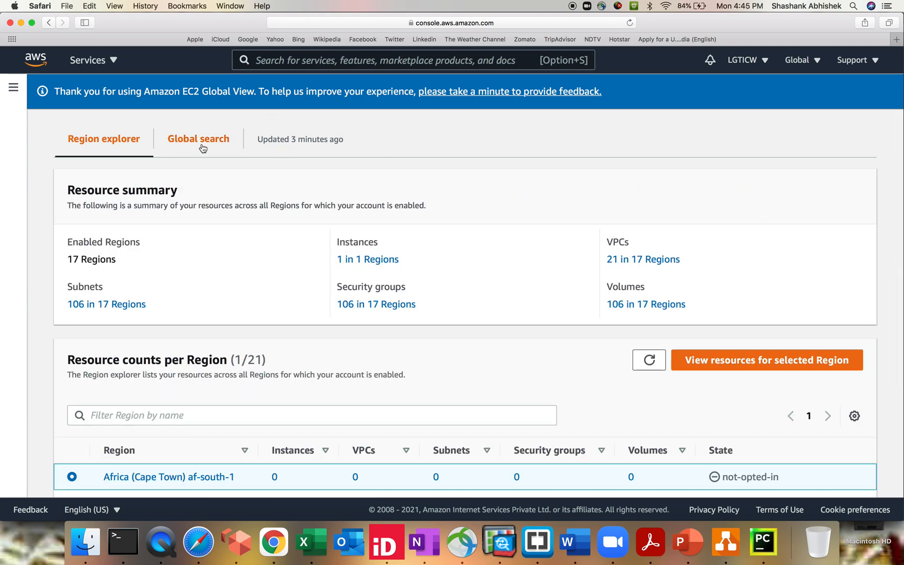
click(198, 139)
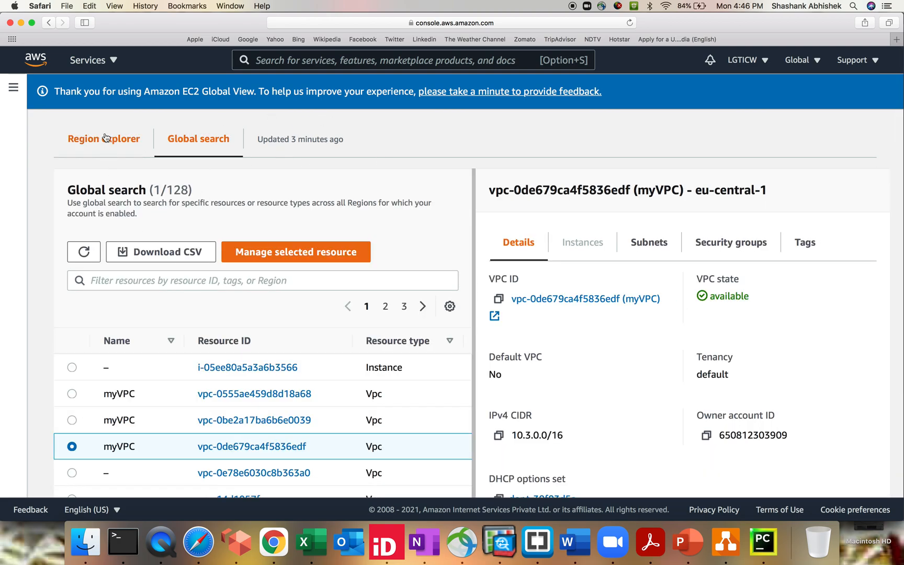
click(13, 88)
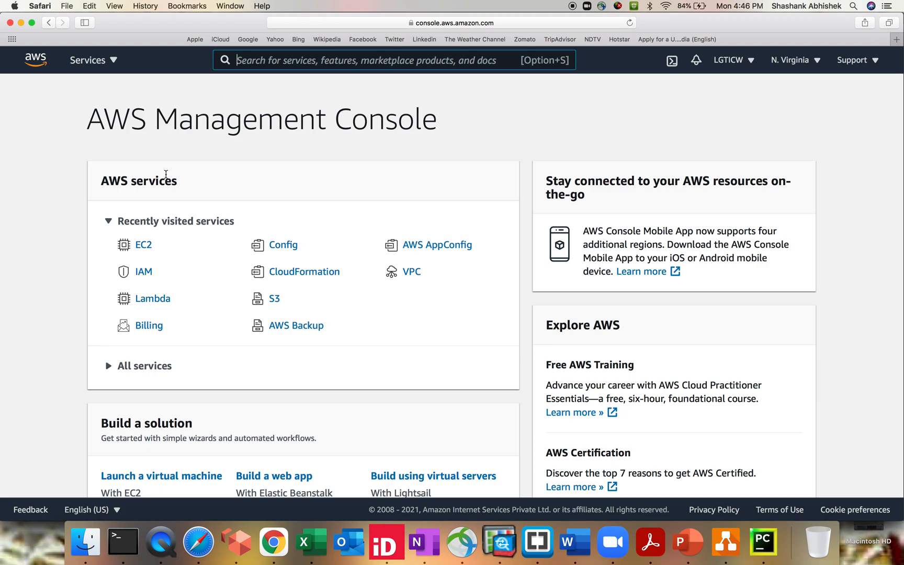
- Open EC2 from Recently visited services and relaunch EC2 Global View
click(142, 245)
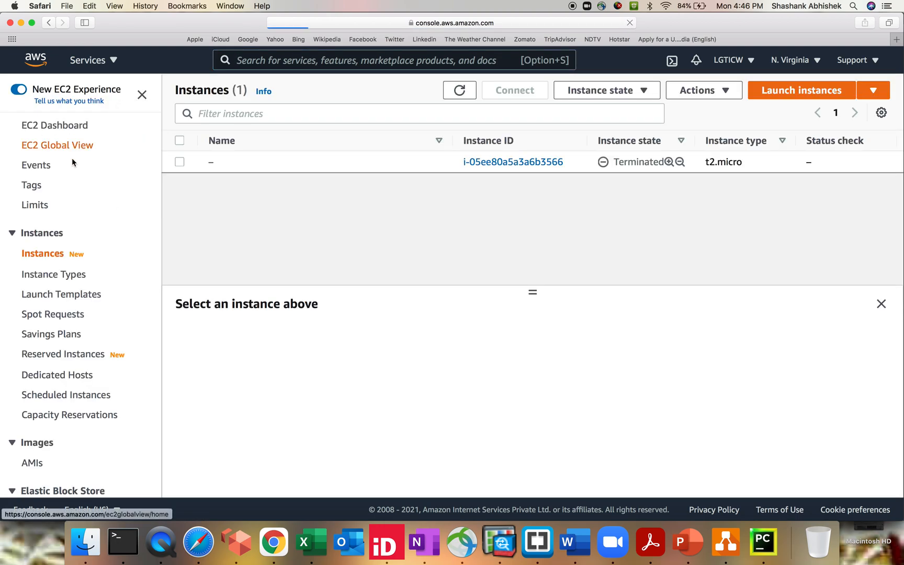
click(57, 145)
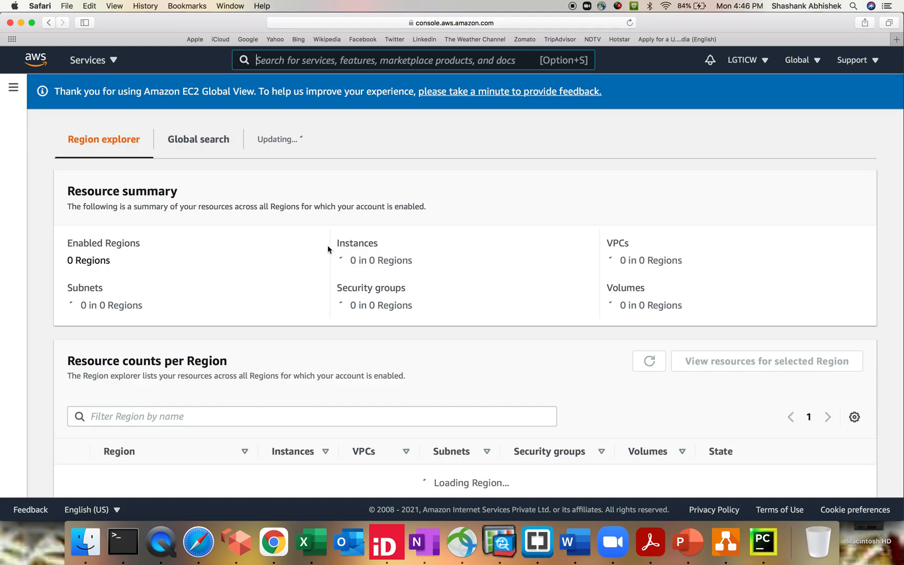